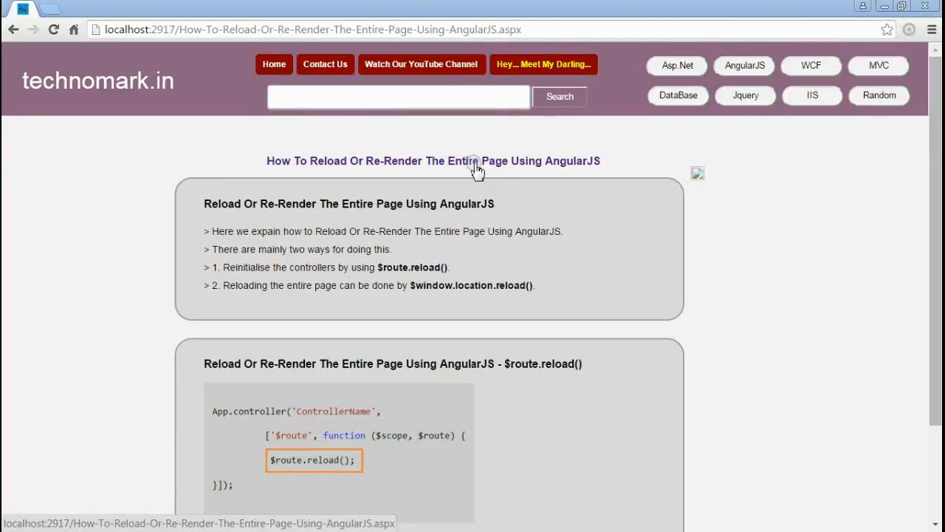
mouse_move(364, 285)
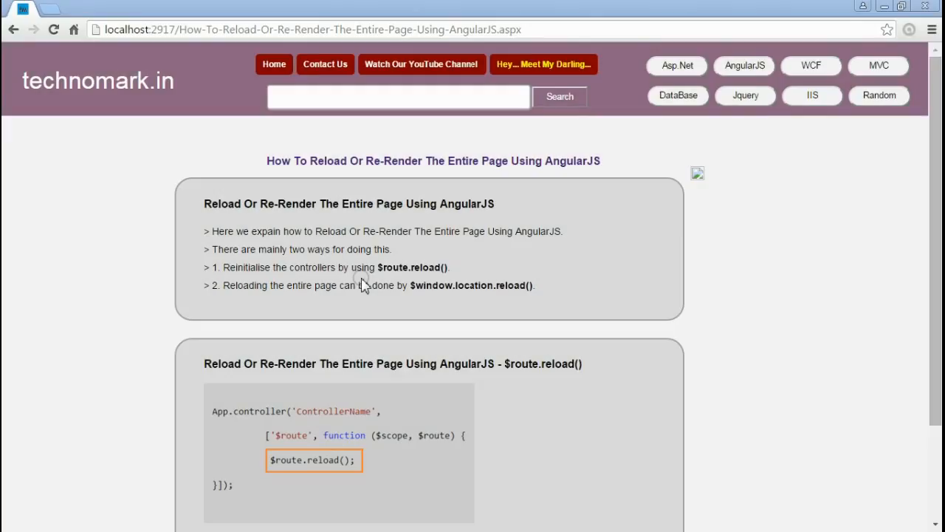
mouse_move(384, 274)
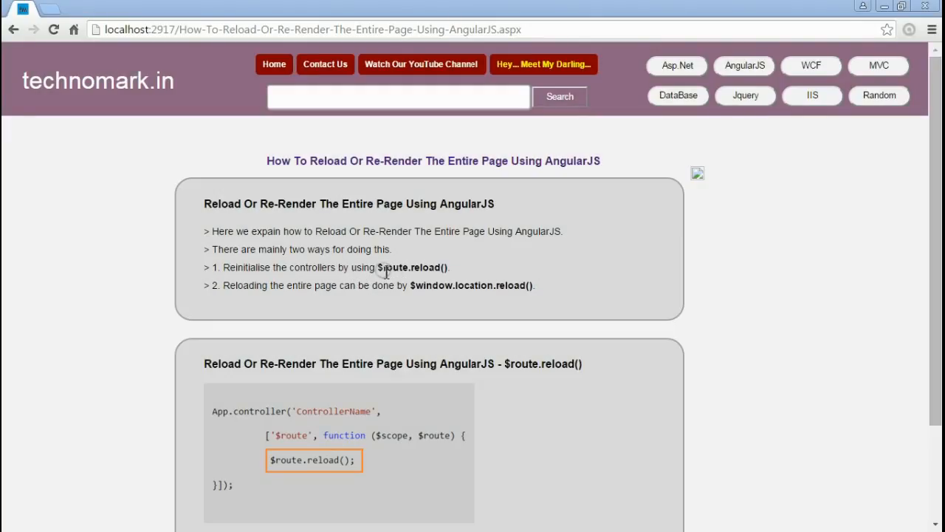
mouse_move(381, 279)
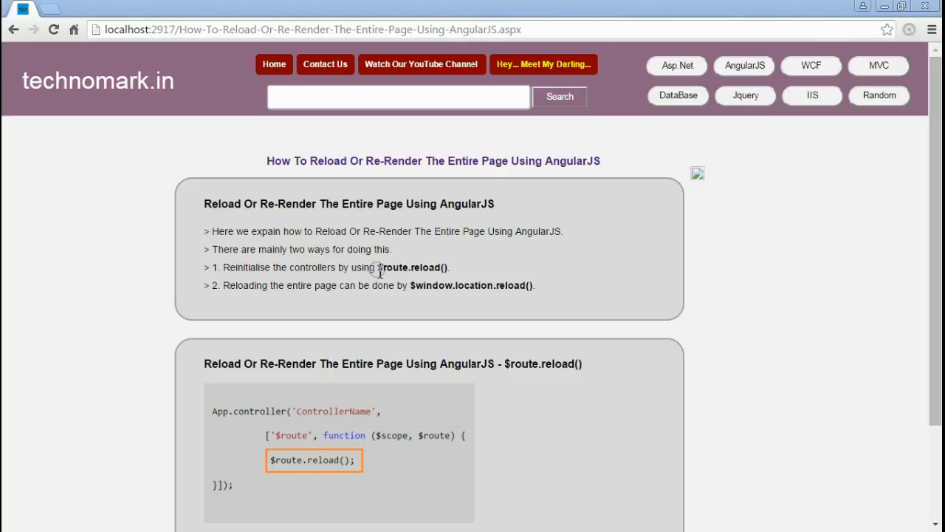
mouse_move(410, 285)
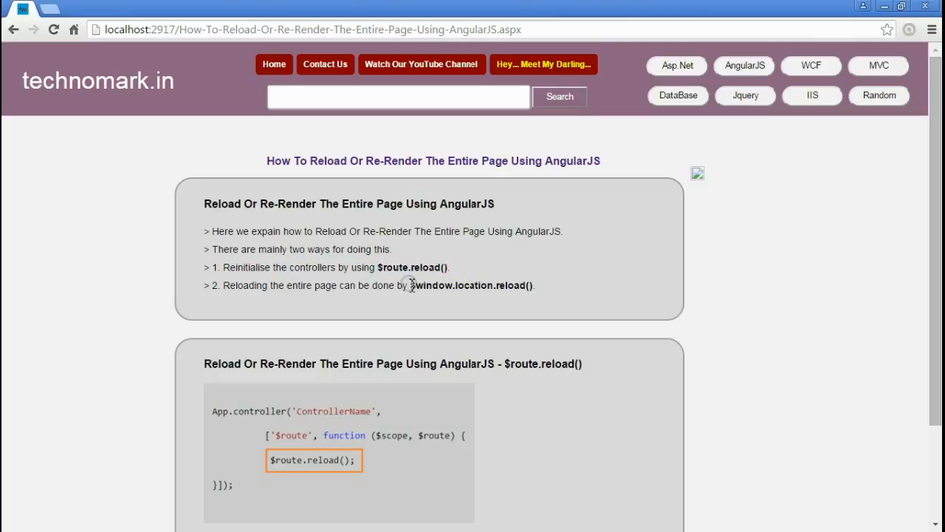
- Highlight the $window.location method name, then scroll down through the $route.reload() example
double_click(451, 285)
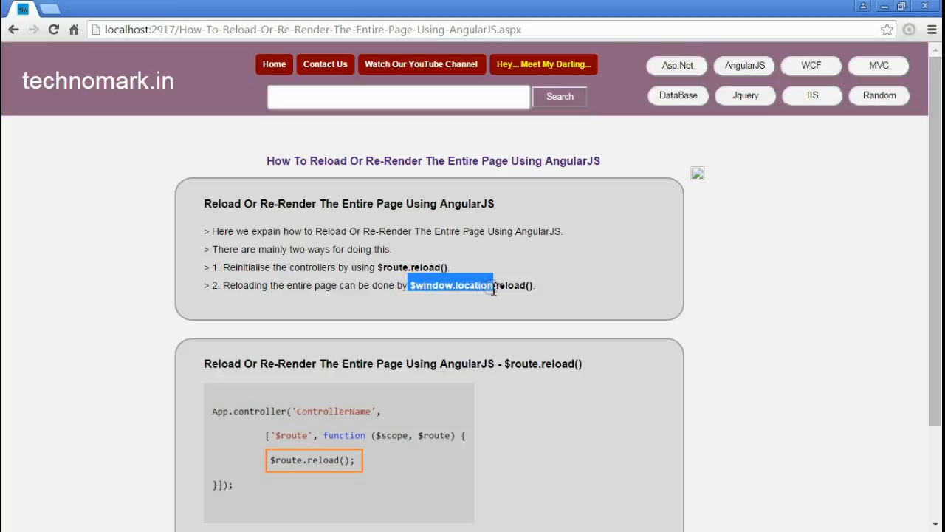
click(424, 285)
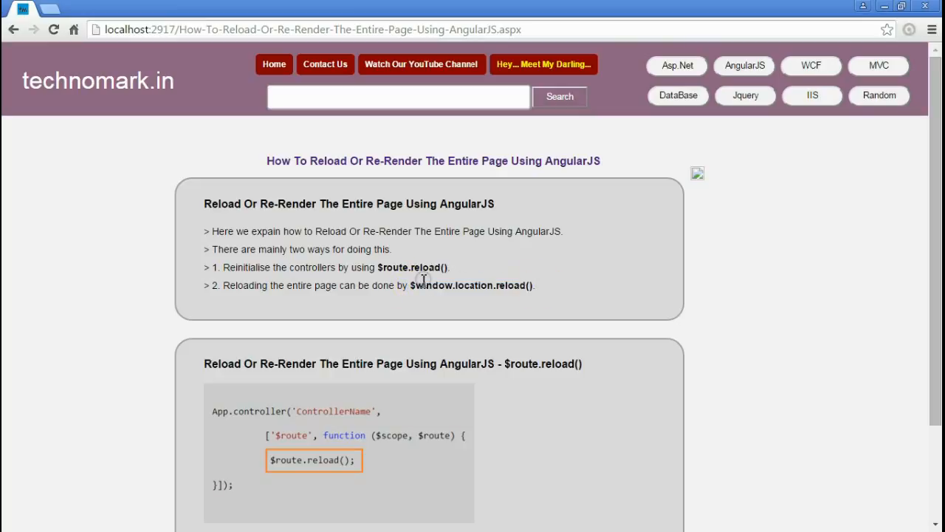
mouse_move(374, 267)
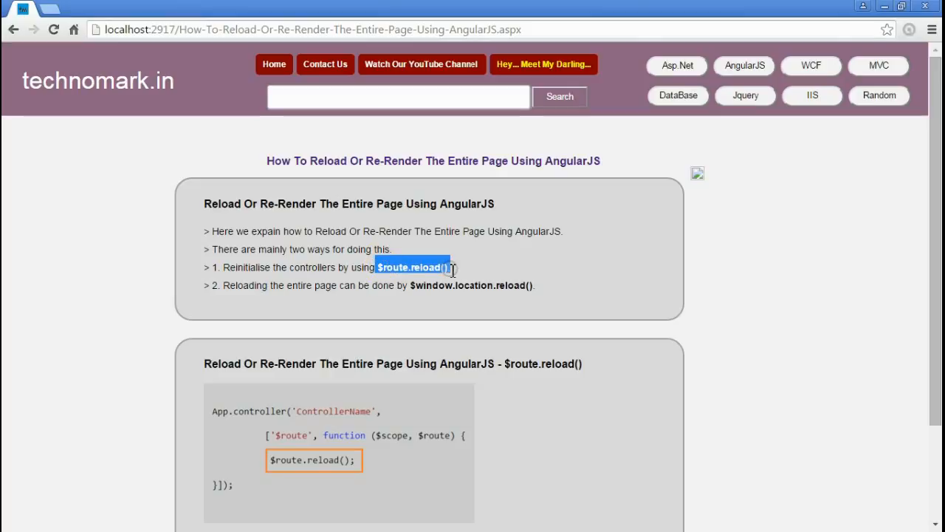
scroll(down, 3)
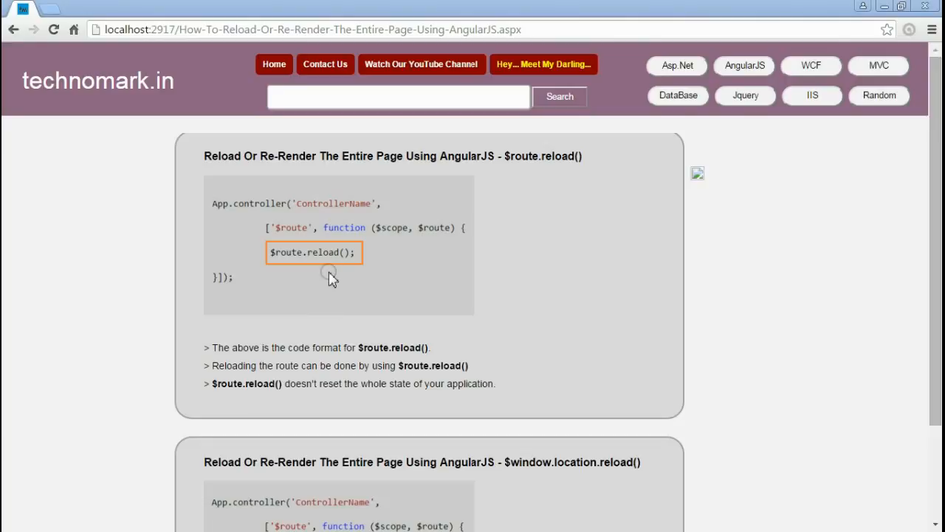
mouse_move(314, 263)
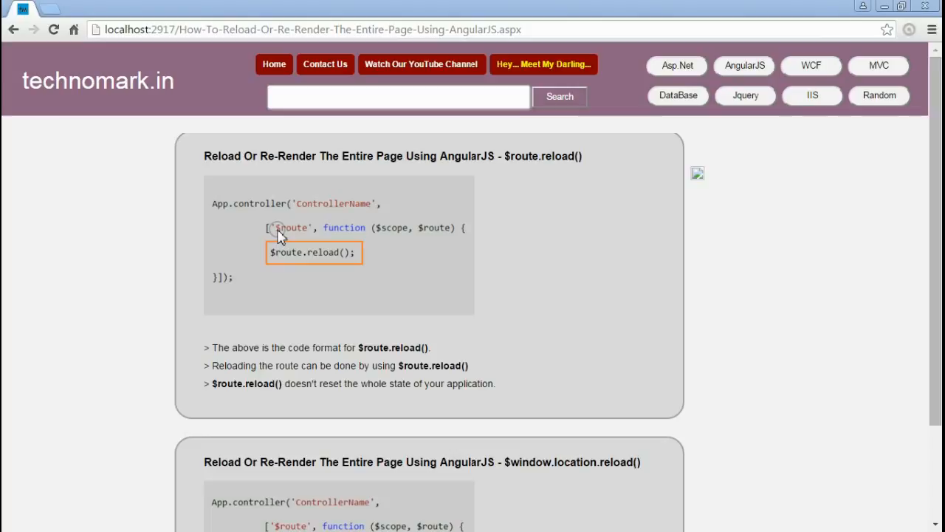
mouse_move(360, 260)
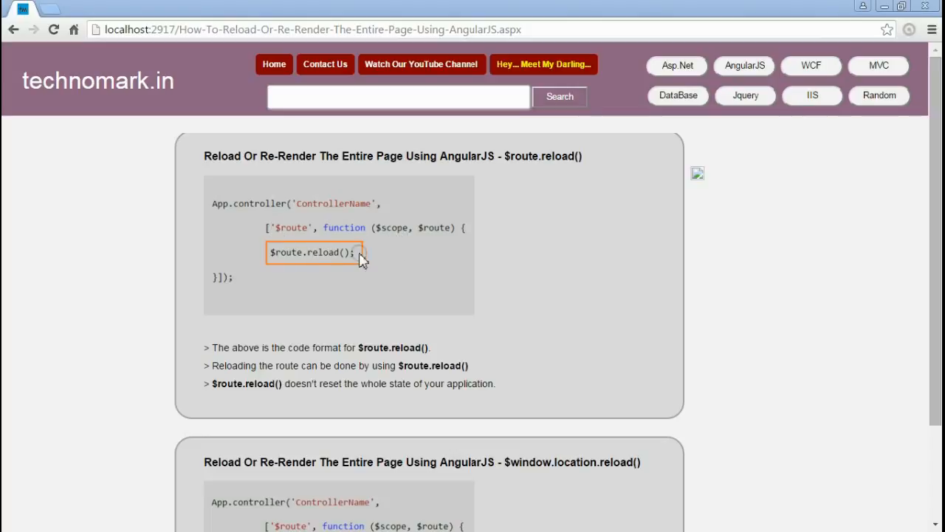
mouse_move(319, 264)
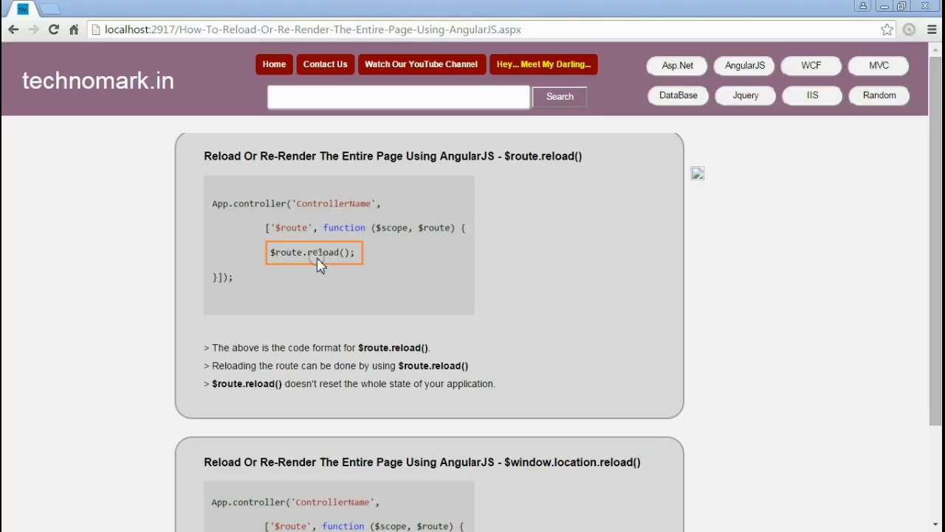
mouse_move(218, 371)
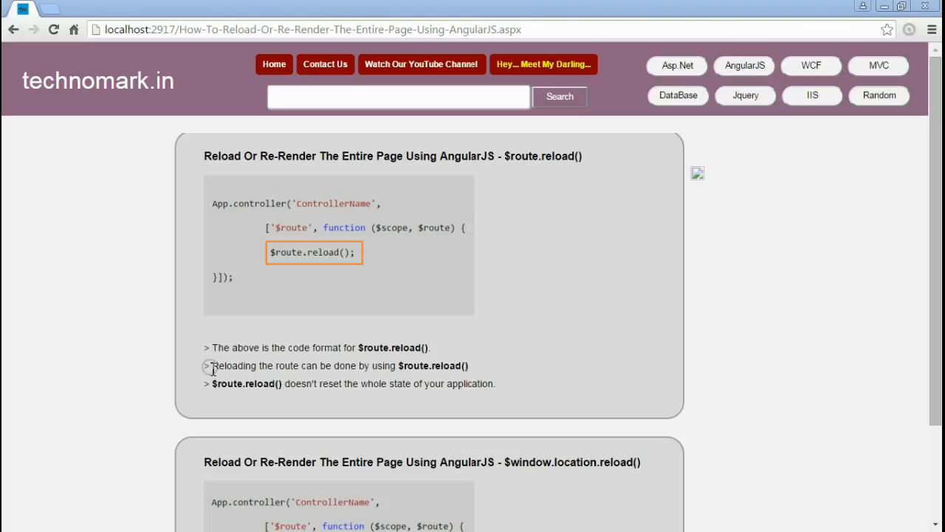
mouse_move(217, 388)
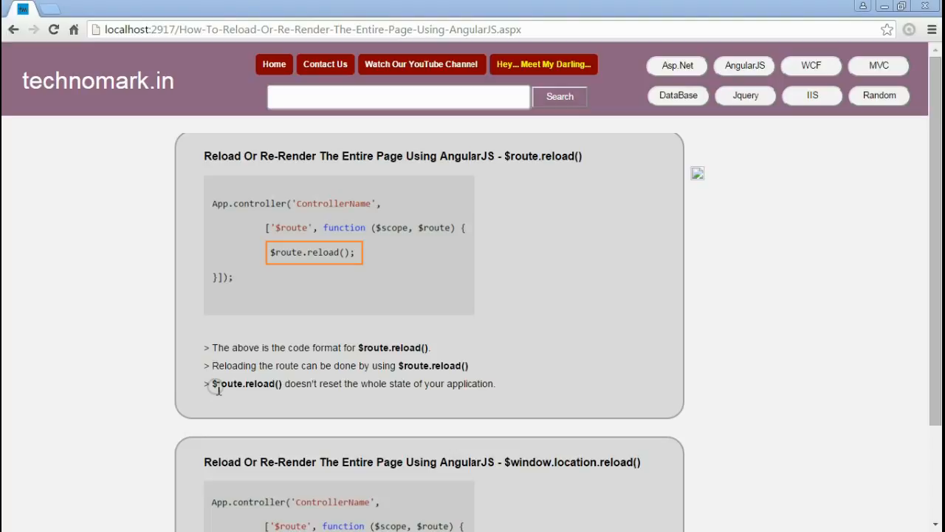
scroll(down, 3)
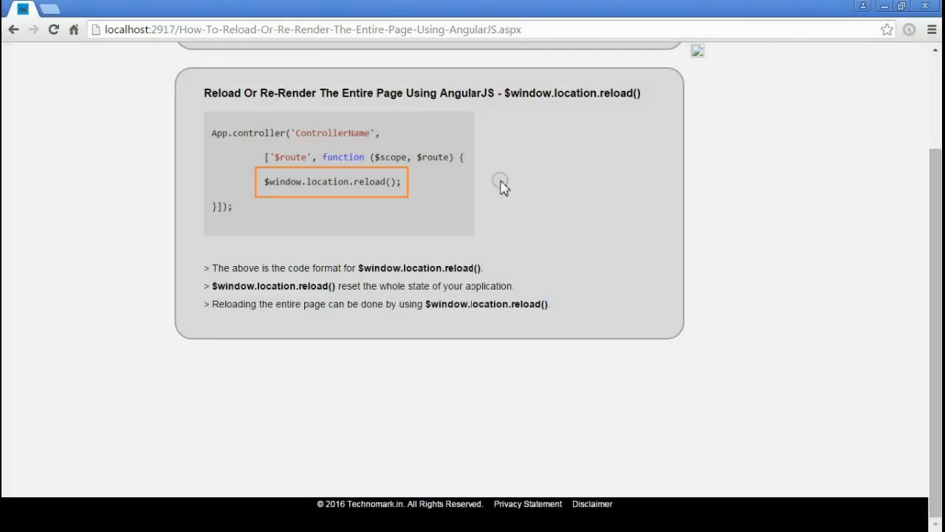
mouse_move(510, 118)
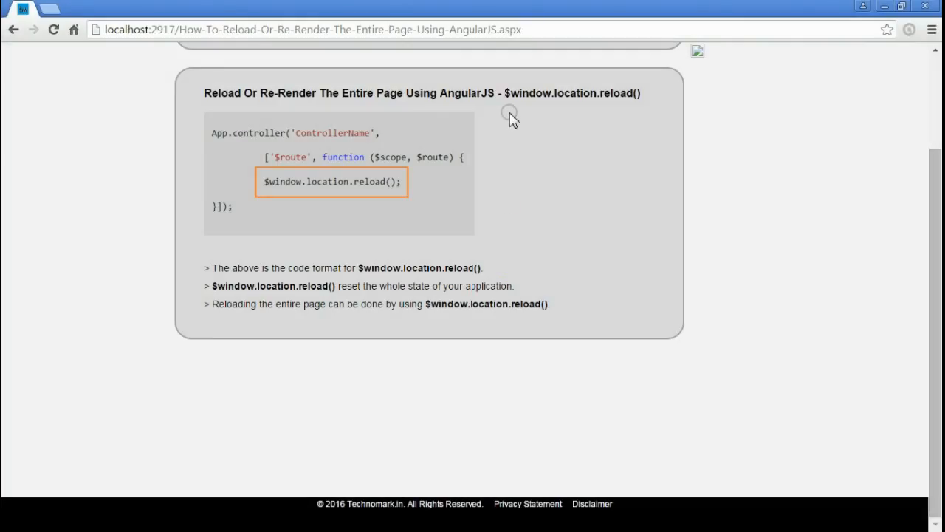
mouse_move(288, 193)
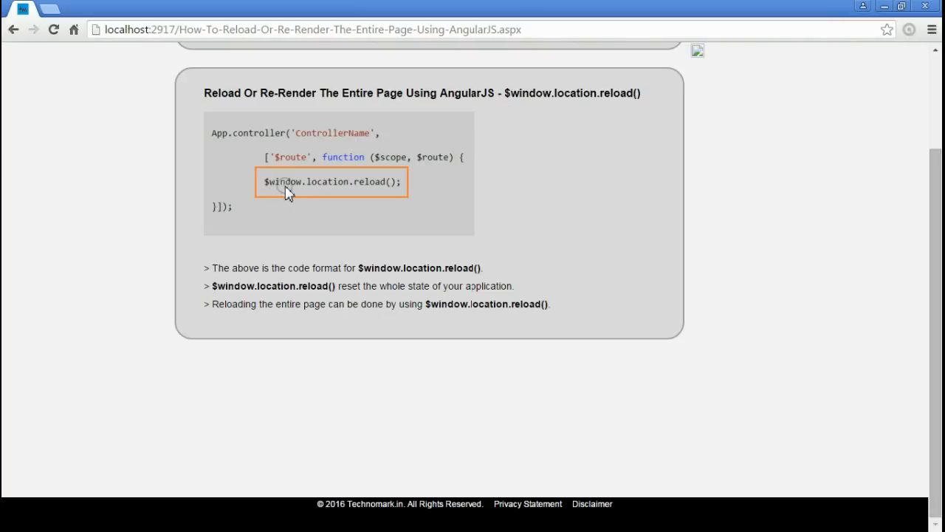
mouse_move(212, 290)
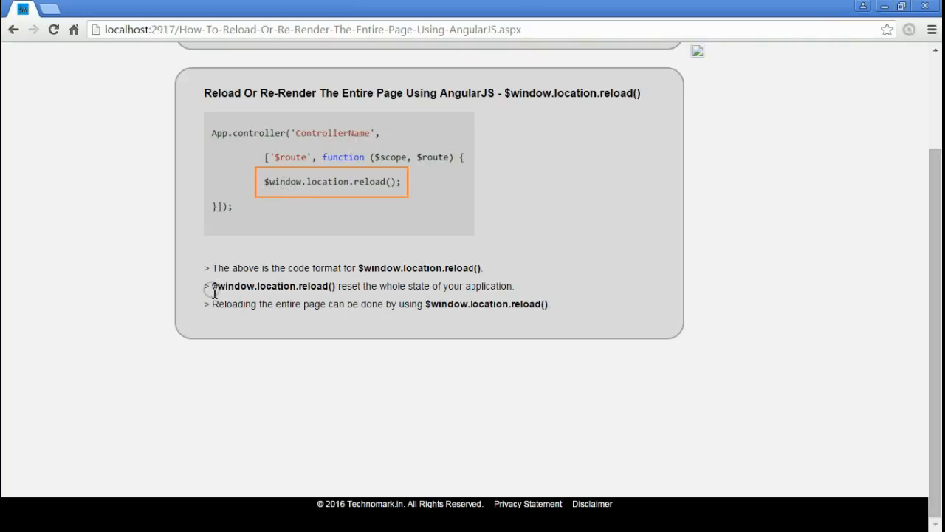
- Highlight $window.location.reload() and the sentence about resetting application state, then scroll back up
double_click(229, 286)
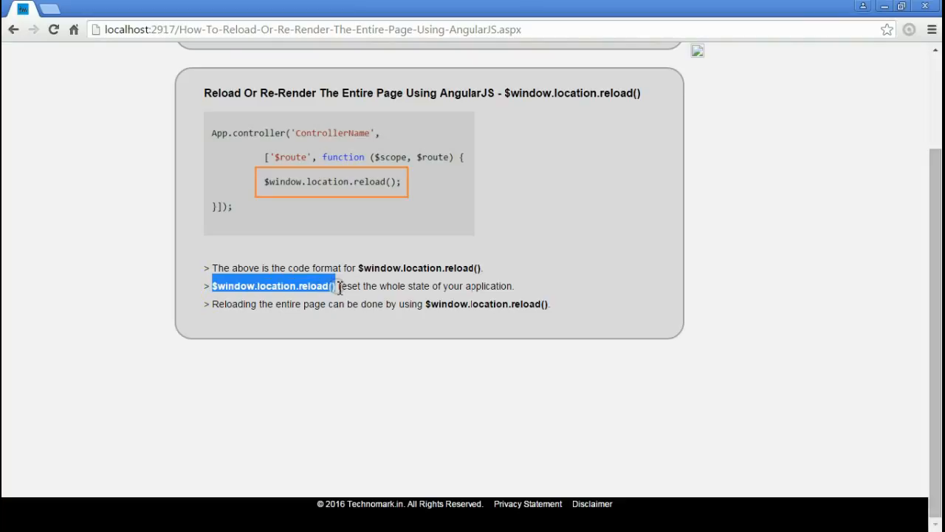
drag(336, 286, 510, 286)
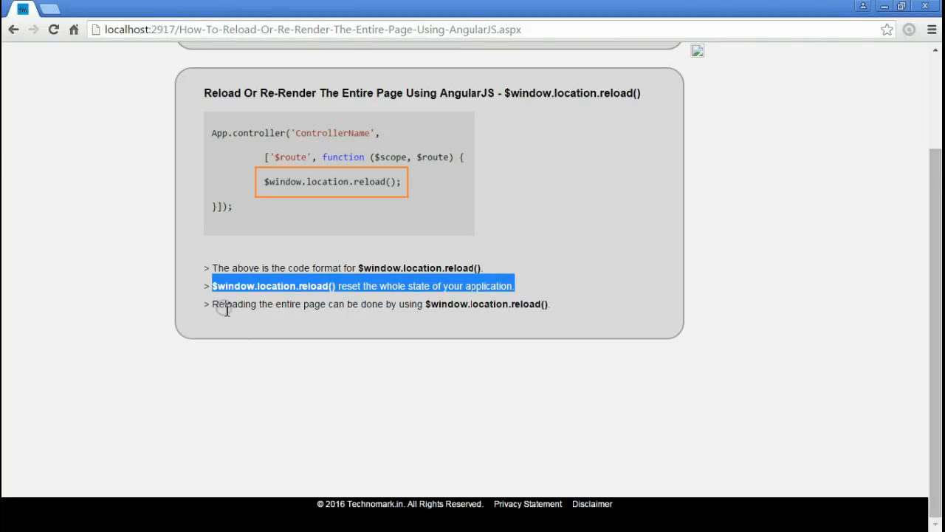
mouse_move(213, 306)
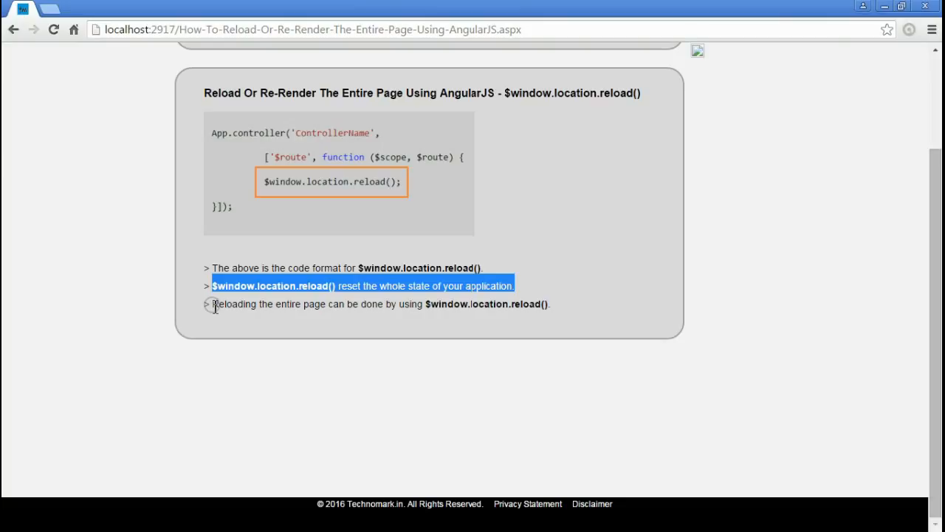
click(214, 304)
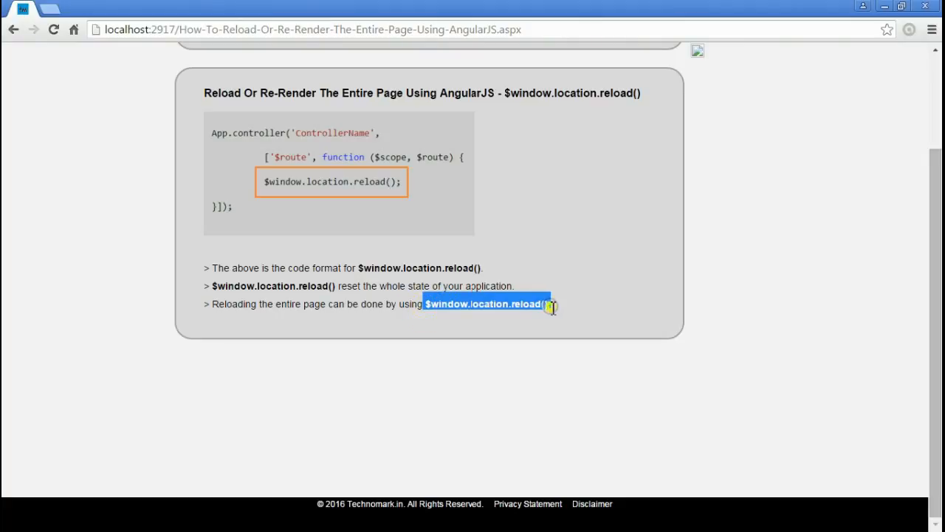
scroll(up, 3)
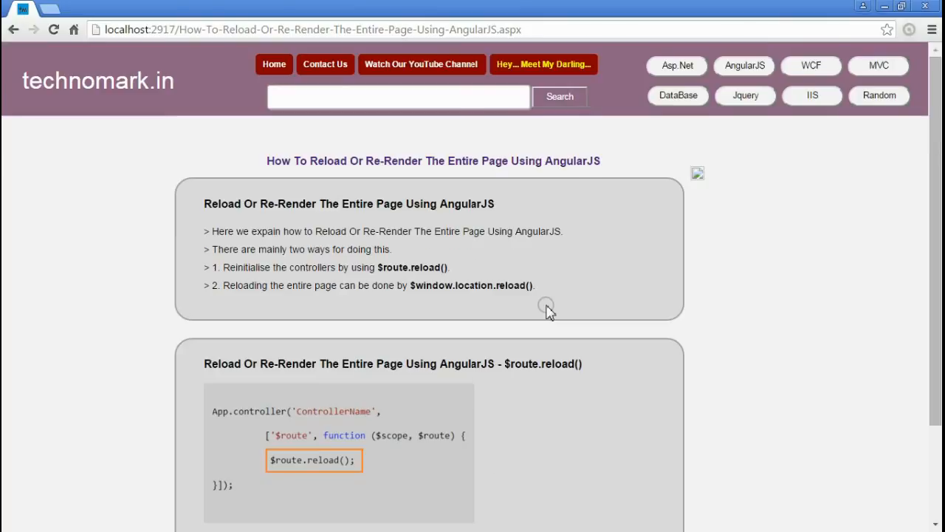
mouse_move(408, 168)
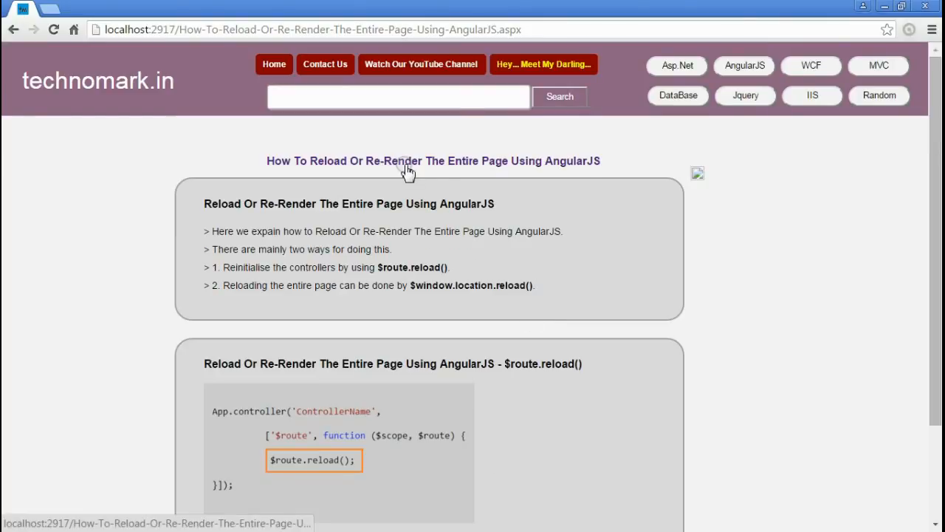
mouse_move(532, 177)
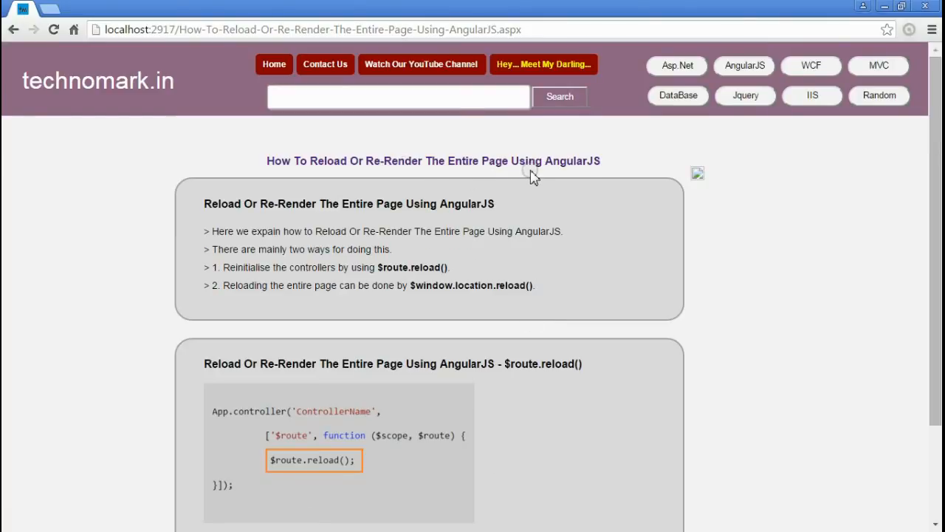
mouse_move(240, 156)
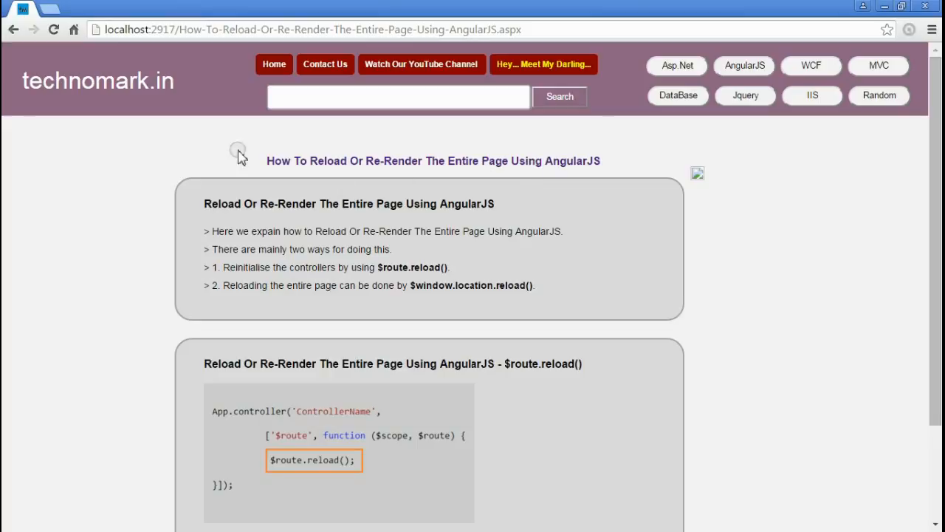
mouse_move(147, 97)
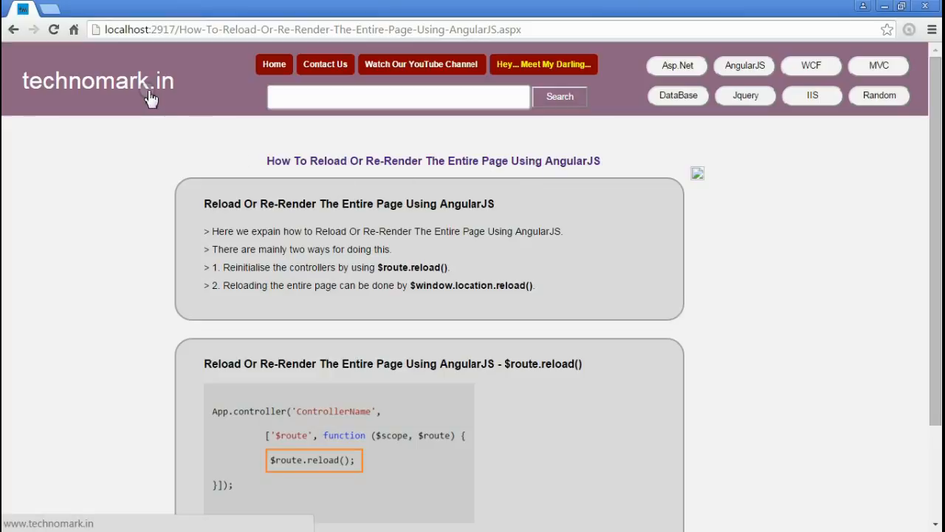